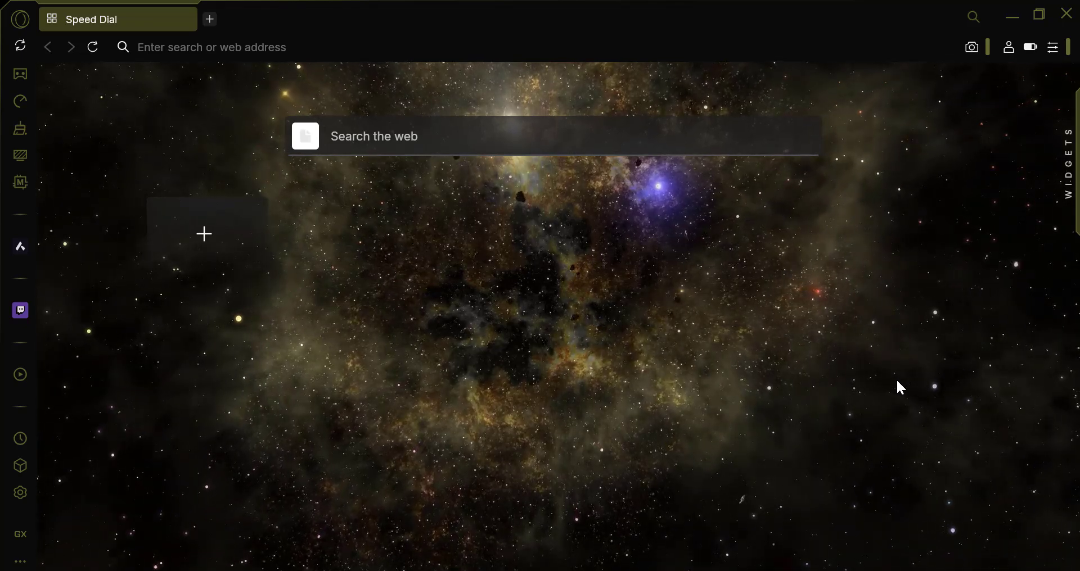
Open Opera GX Settings from the main menu, landing on GX Basics.
click(19, 23)
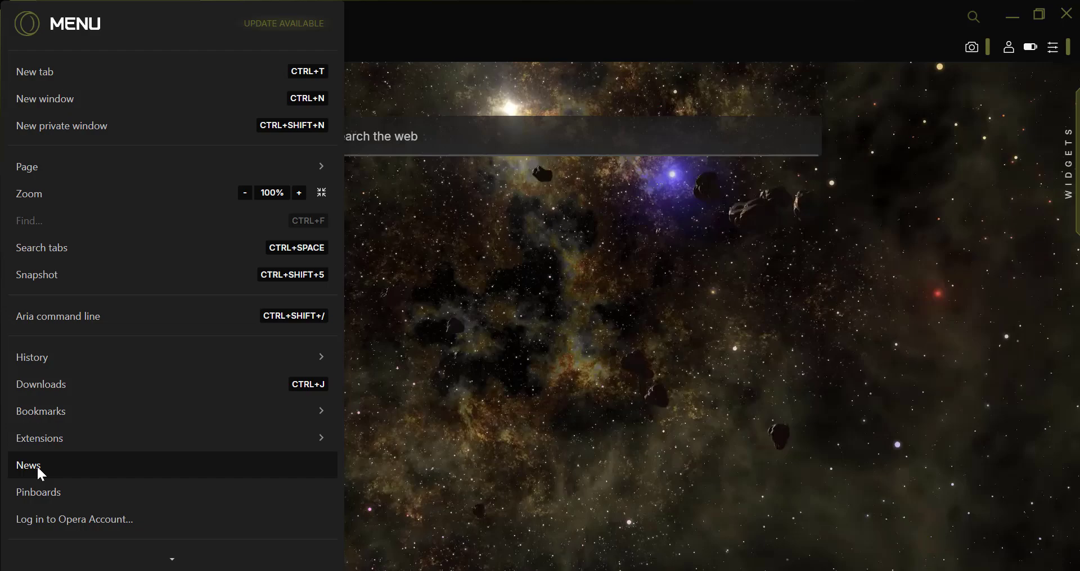
scroll(down, 3)
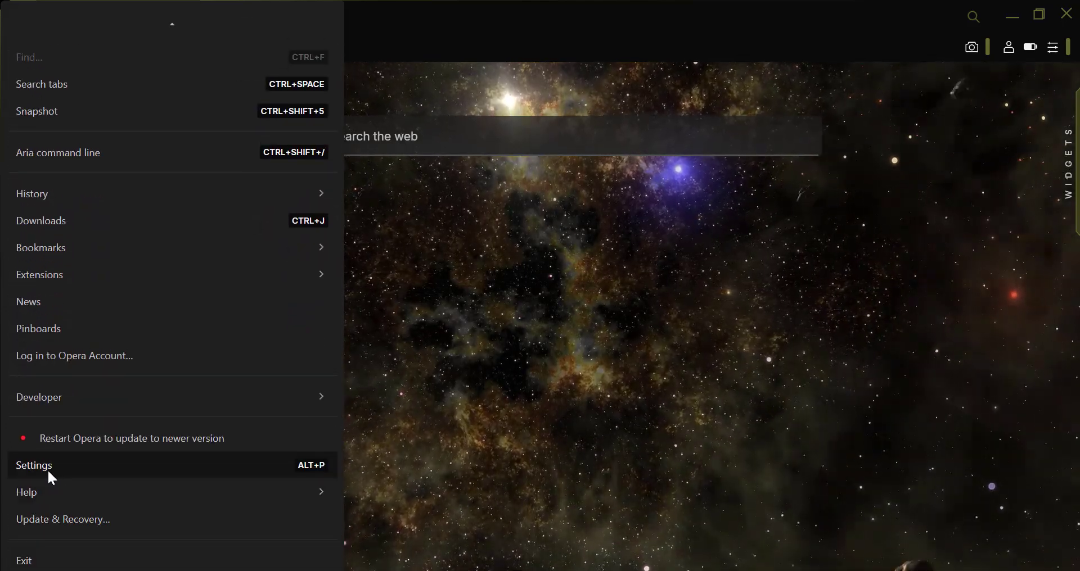
click(34, 465)
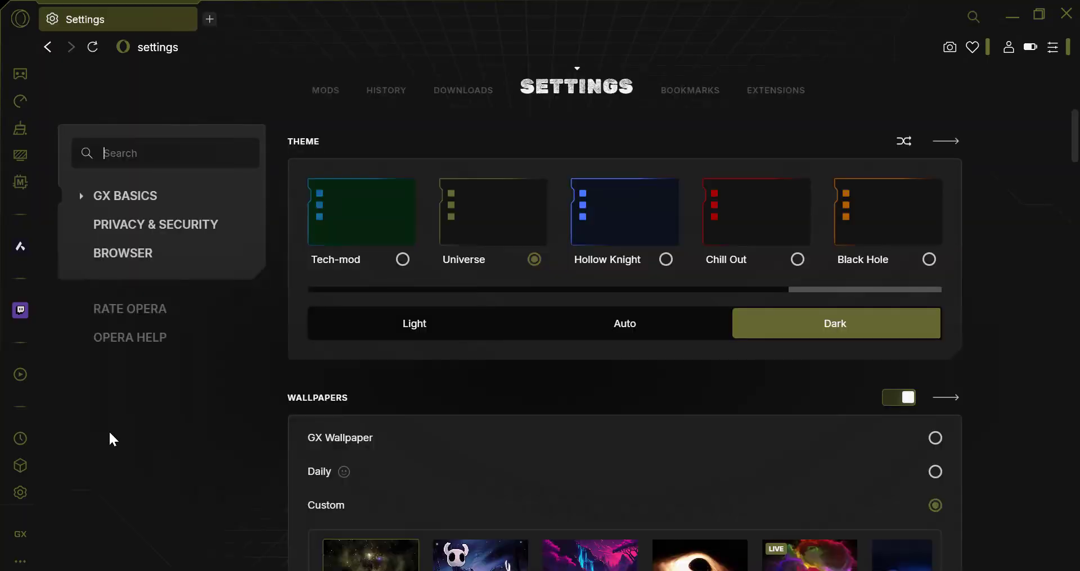
mouse_move(156, 225)
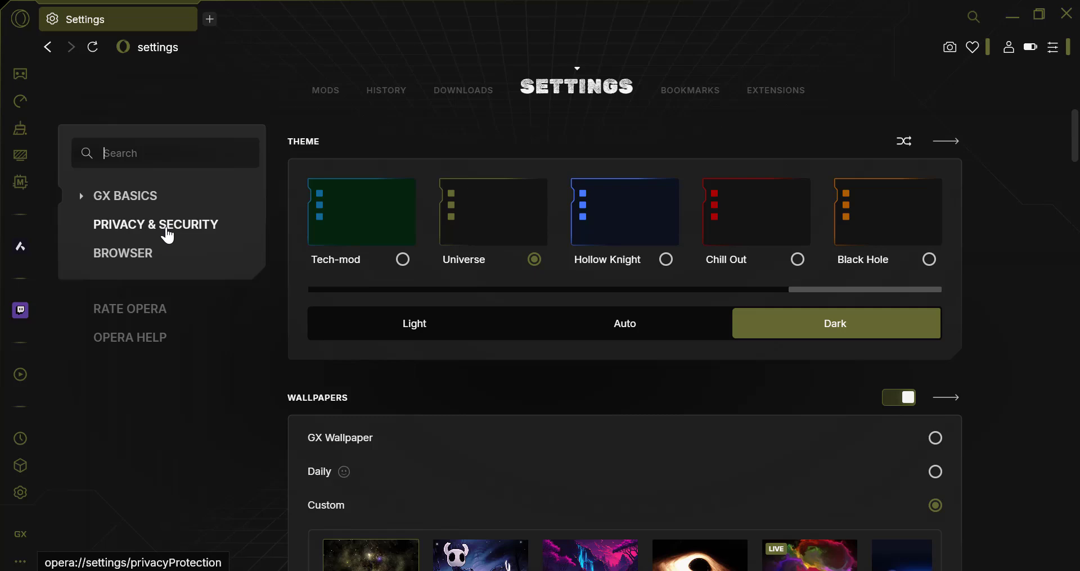
Jump to the Privacy & Security settings to reveal the Synchronization options.
click(156, 225)
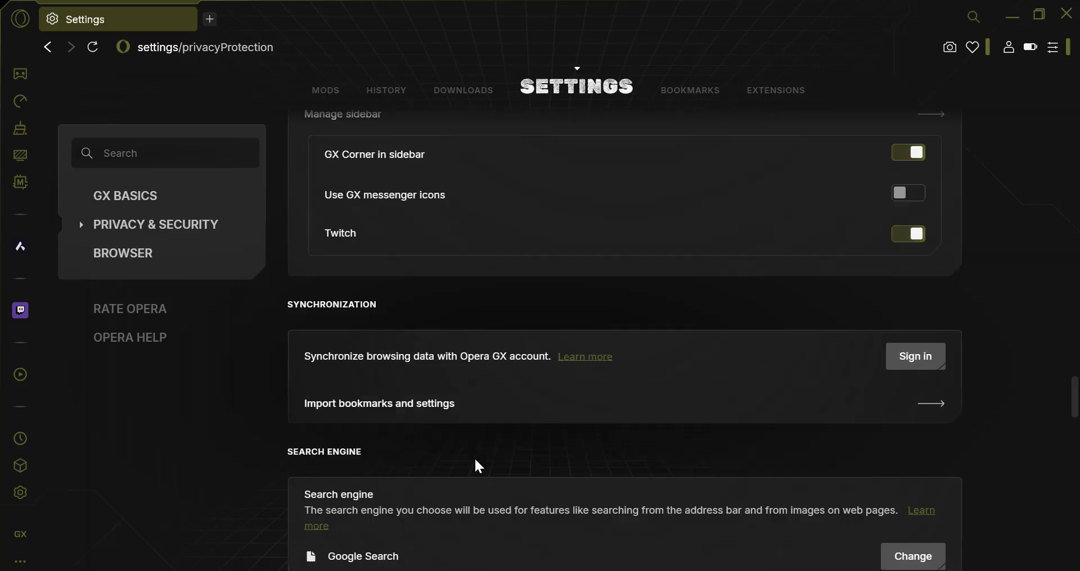
mouse_move(427, 413)
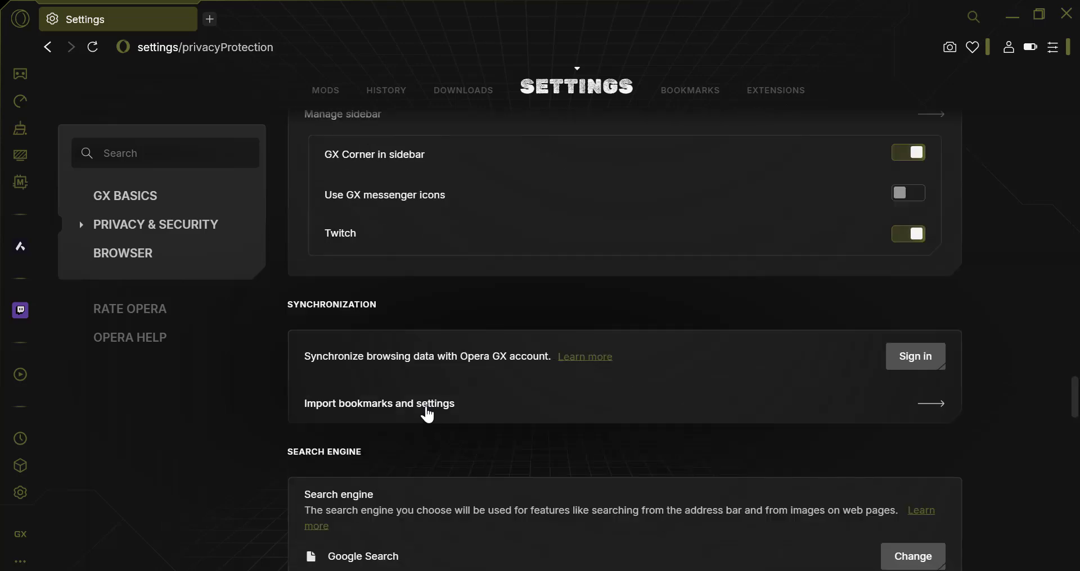
Open the import dialog and pick 'Mozilla Firefox - default' as the source.
click(378, 404)
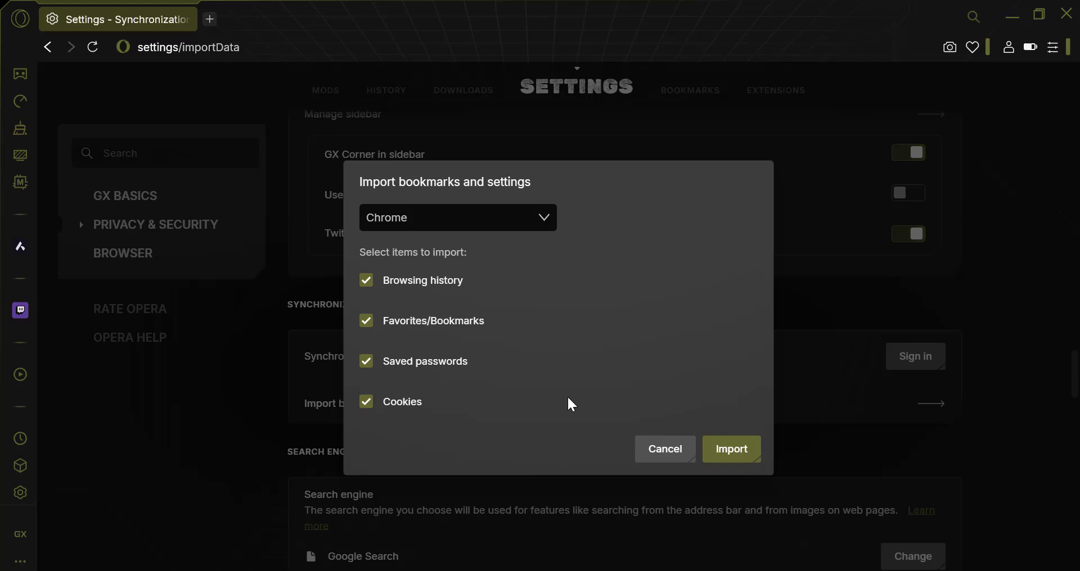
click(457, 217)
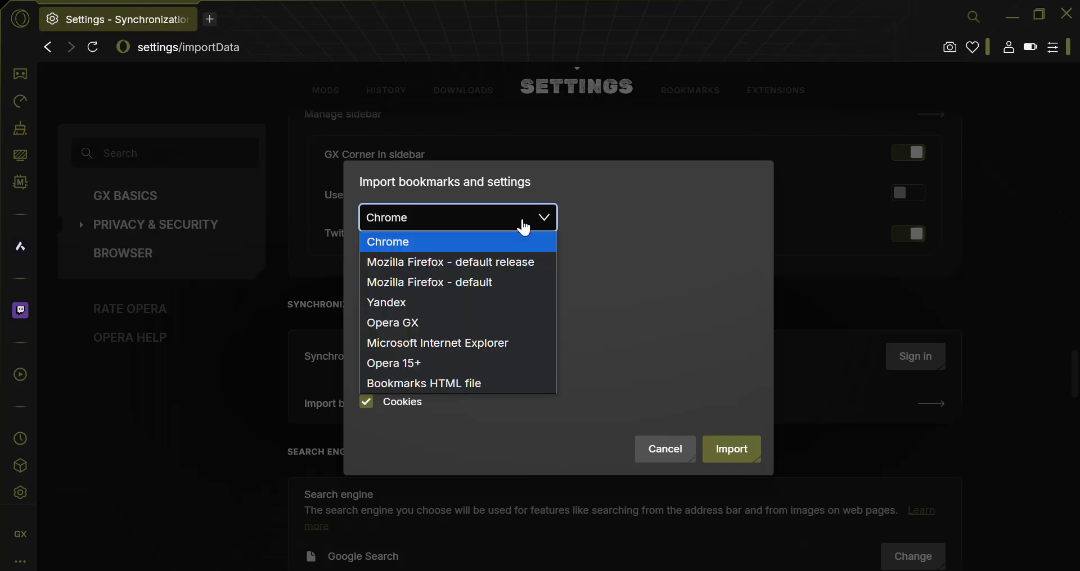
click(428, 282)
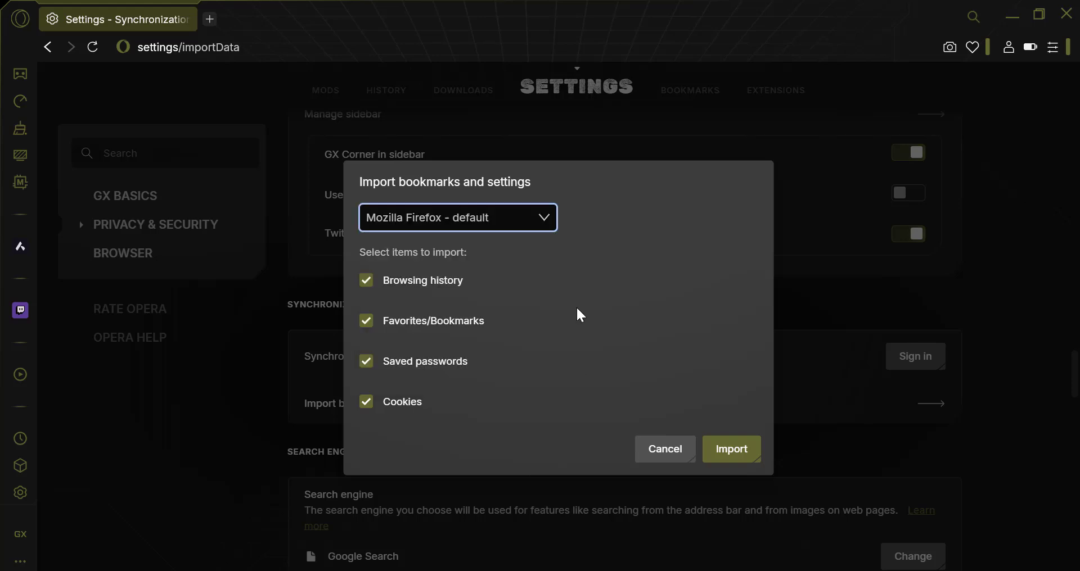
mouse_move(482, 361)
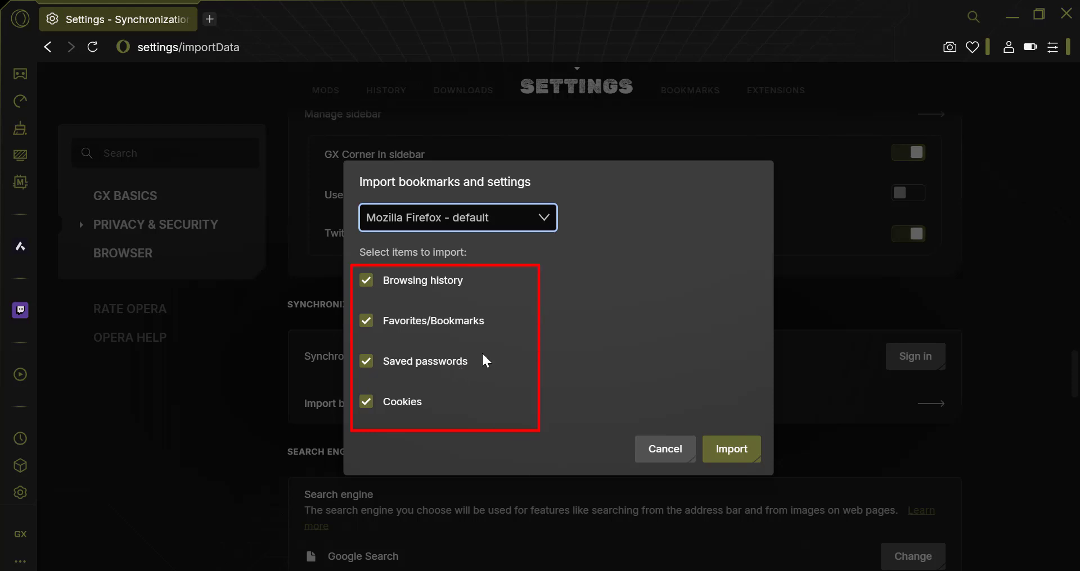
mouse_move(507, 367)
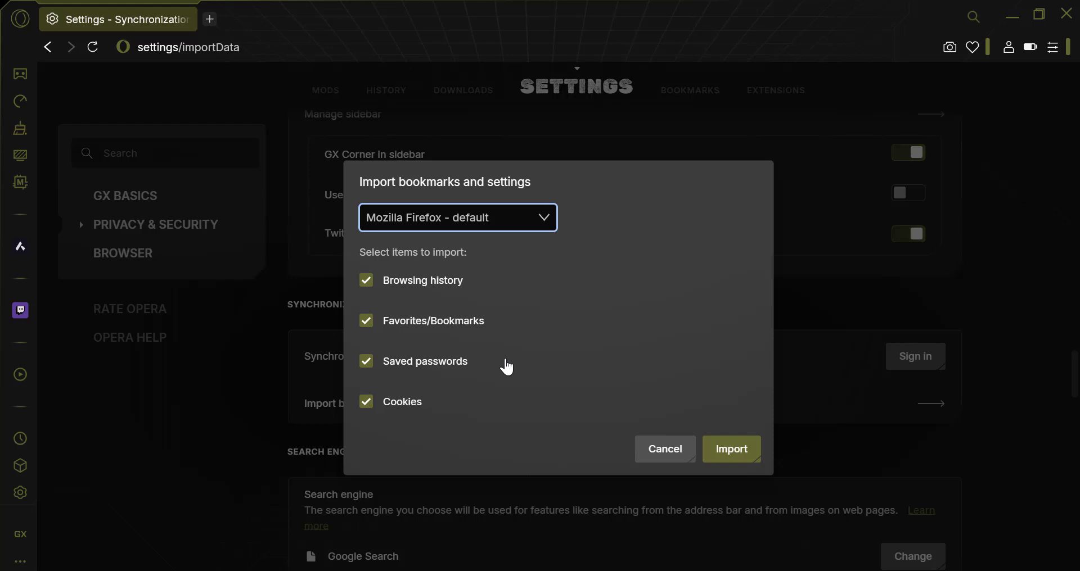
mouse_move(732, 449)
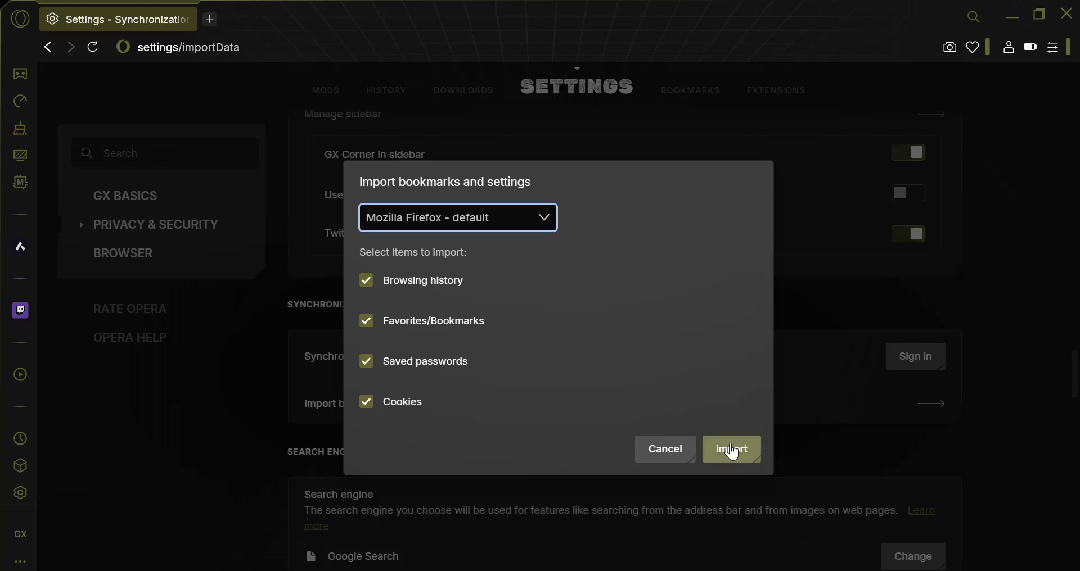
Import the Firefox history, bookmarks, passwords and cookies, then dismiss the confirmation.
click(730, 449)
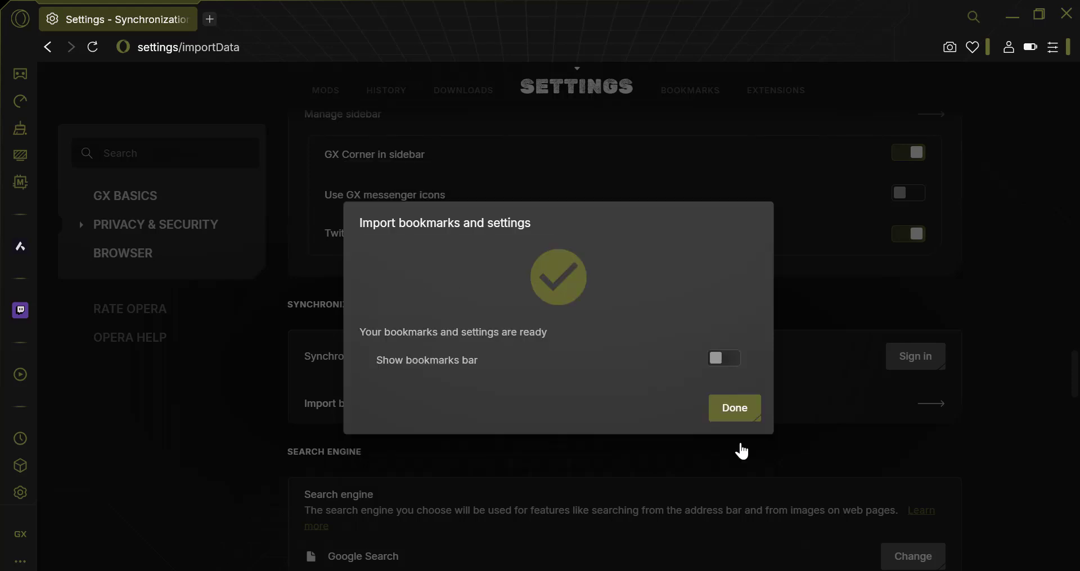
mouse_move(737, 413)
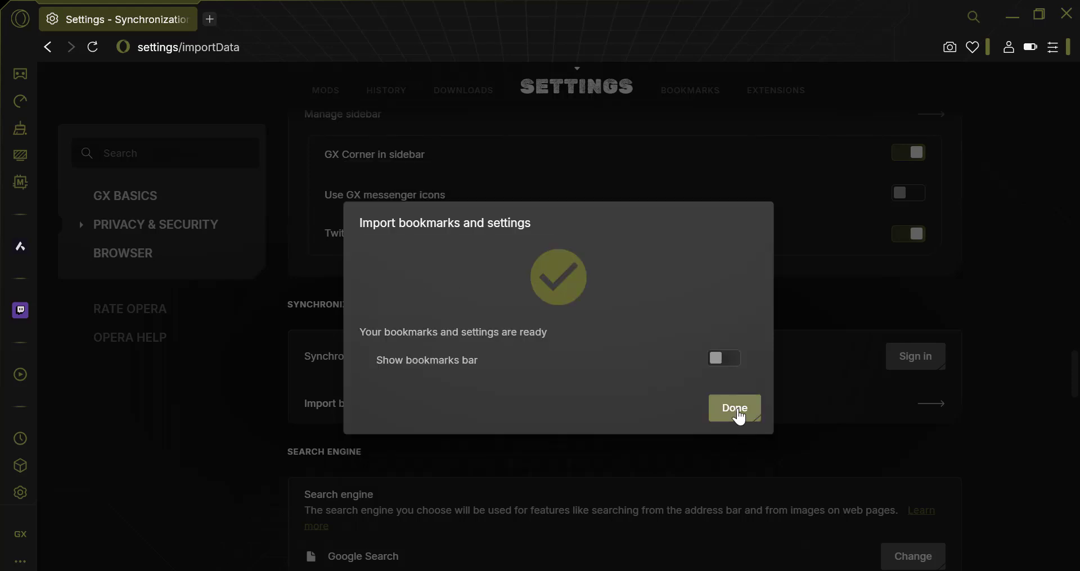
click(733, 408)
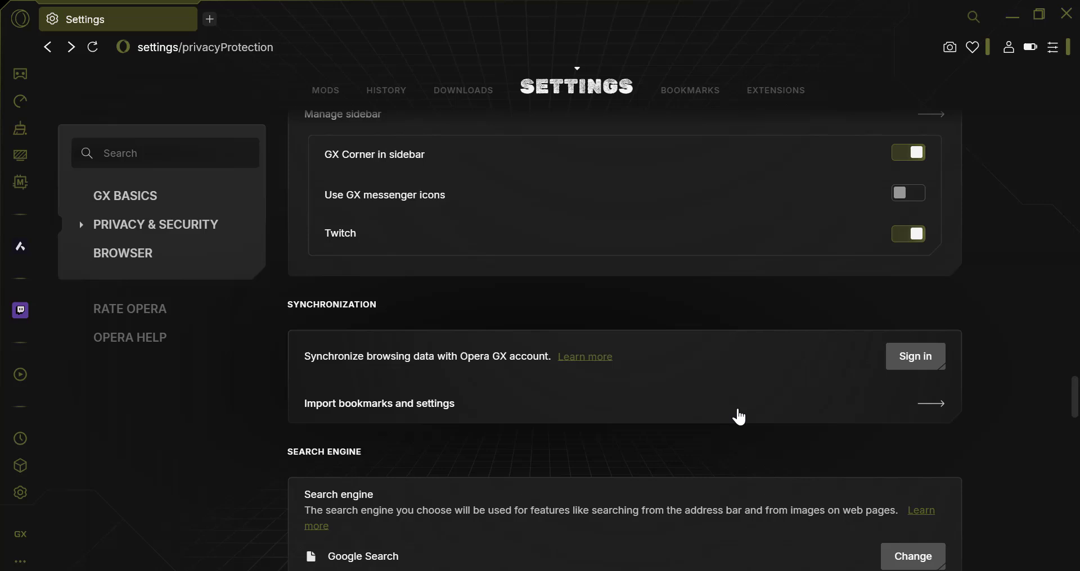